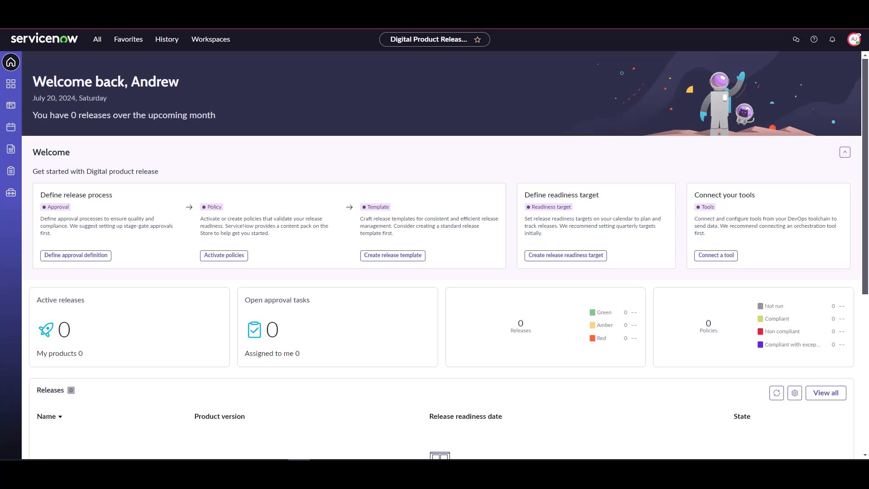
{"action": "mouse_move", "coordinate": [191, 176]}
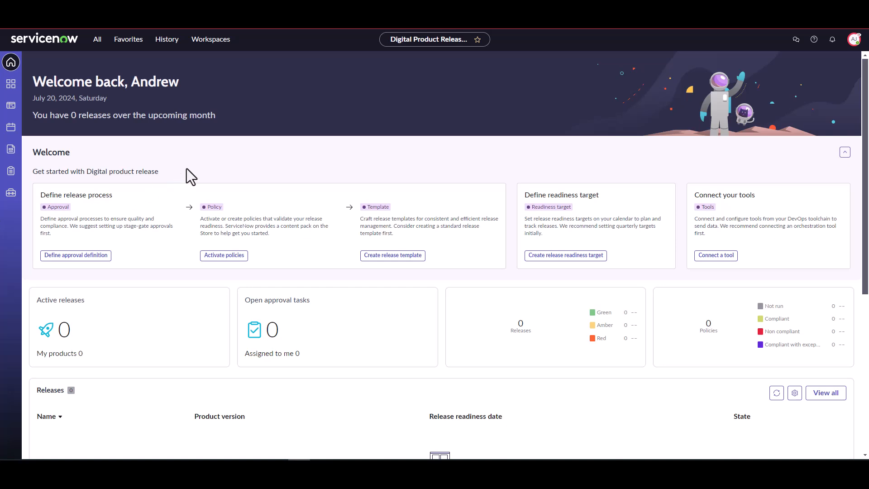
{"action": "mouse_move", "coordinate": [258, 264]}
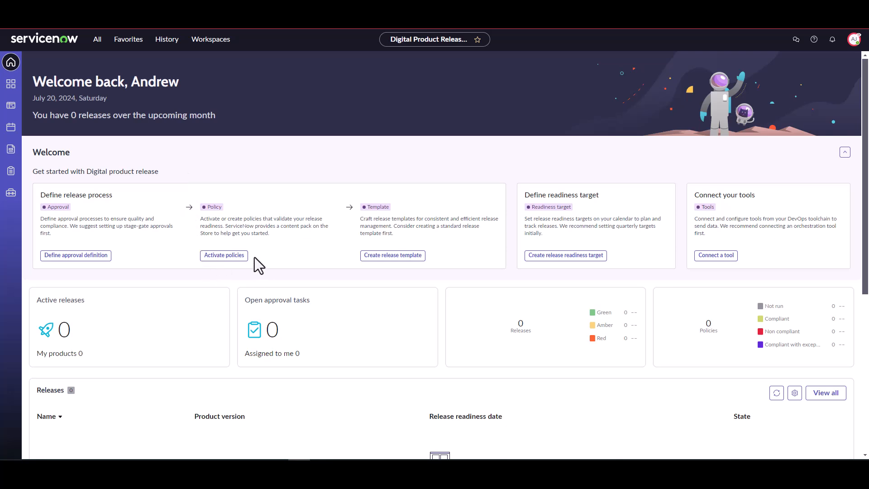
{"action": "mouse_move", "coordinate": [243, 279]}
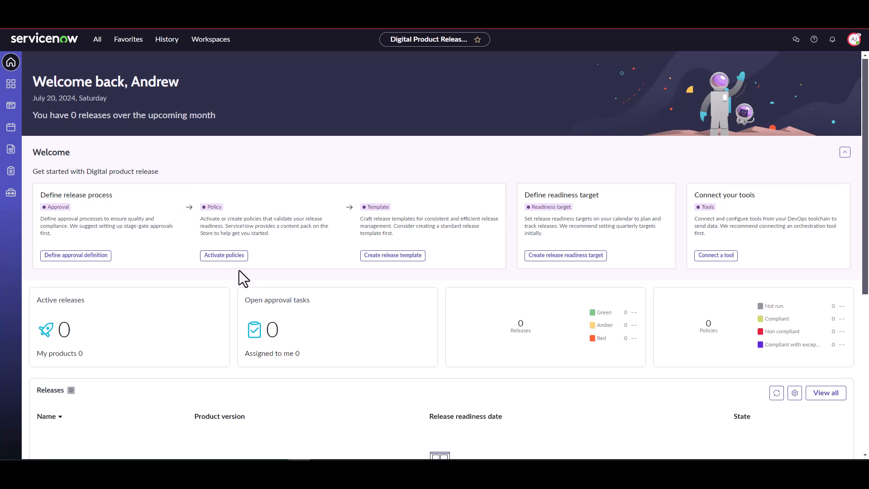
{"action": "mouse_move", "coordinate": [223, 255]}
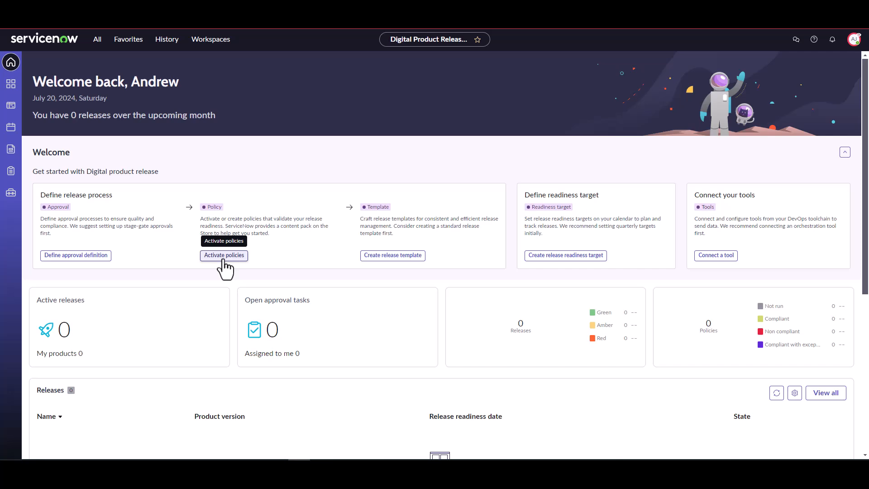
Step: Open the All Policies list from the Activate policies link on the home page
{"action": "left_click", "coordinate": [223, 255]}
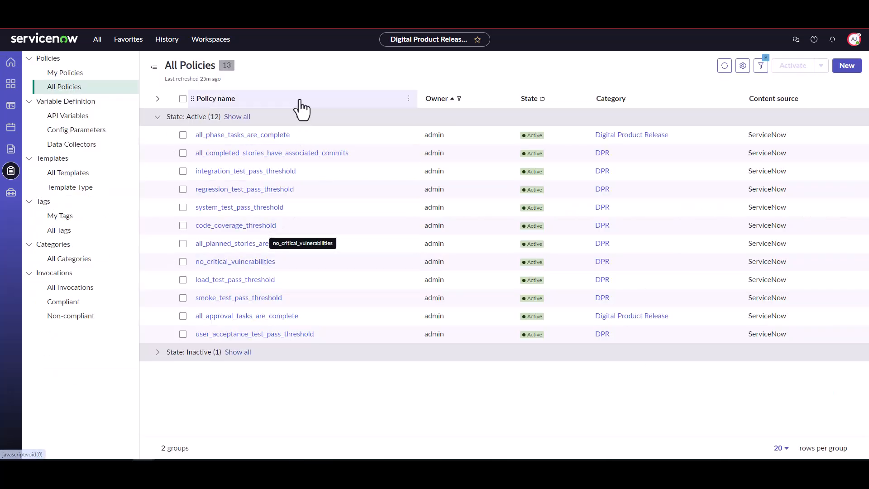
{"action": "mouse_move", "coordinate": [303, 101]}
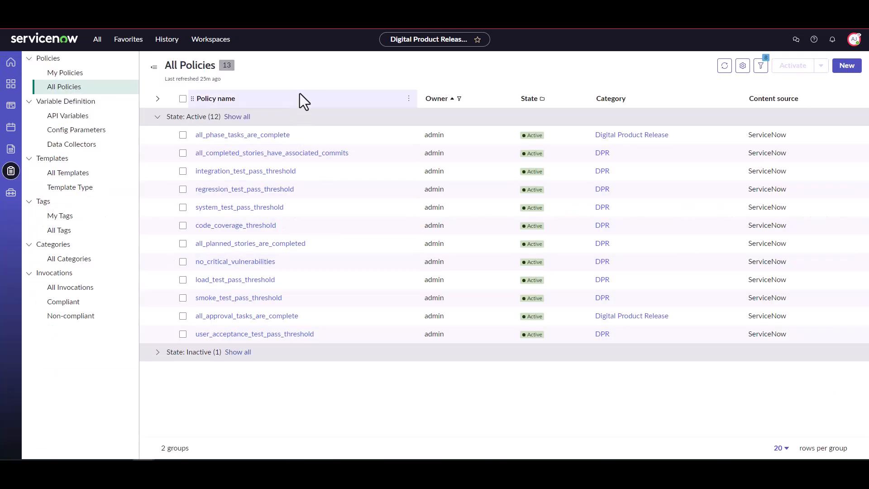
{"action": "mouse_move", "coordinate": [319, 89]}
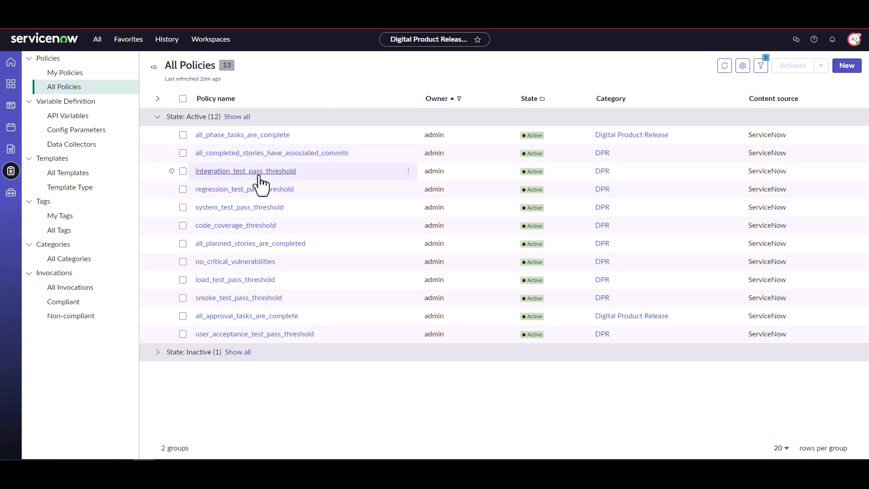
Step: Duplicate integration_test_pass_threshold with version V1.0 as integration_test_pass_threshold_v2_80%
{"action": "left_click", "coordinate": [245, 171]}
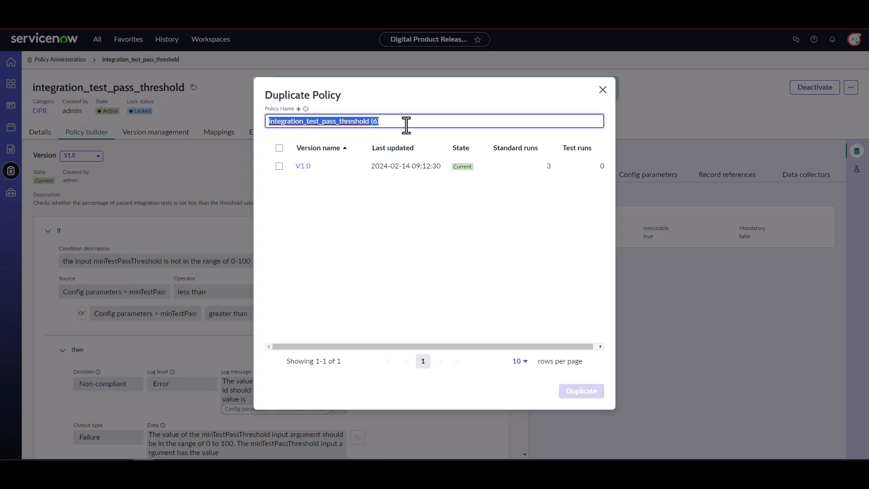
{"action": "type", "text": "integration_test_pass_threshold_v2_80%"}
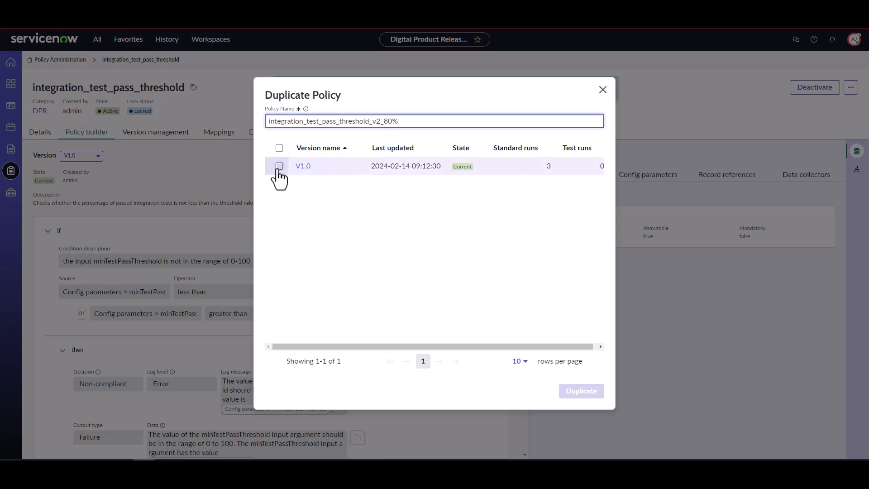
{"action": "left_click", "coordinate": [279, 166]}
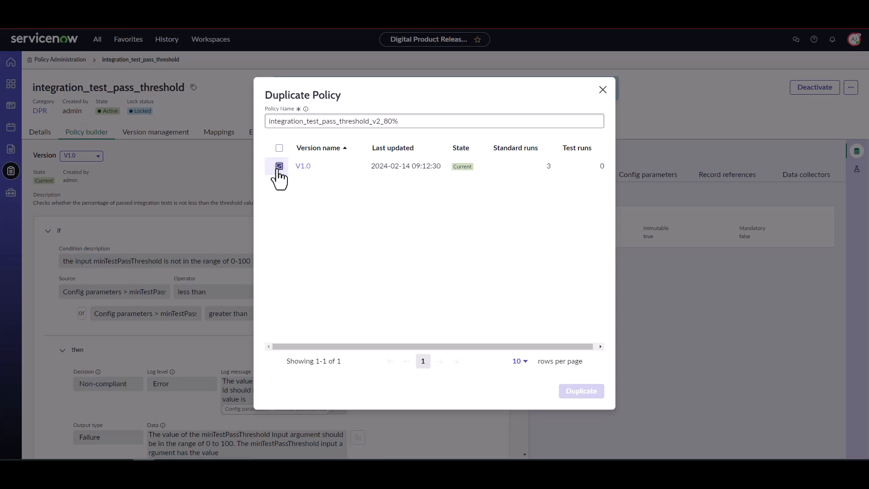
{"action": "left_click", "coordinate": [280, 166]}
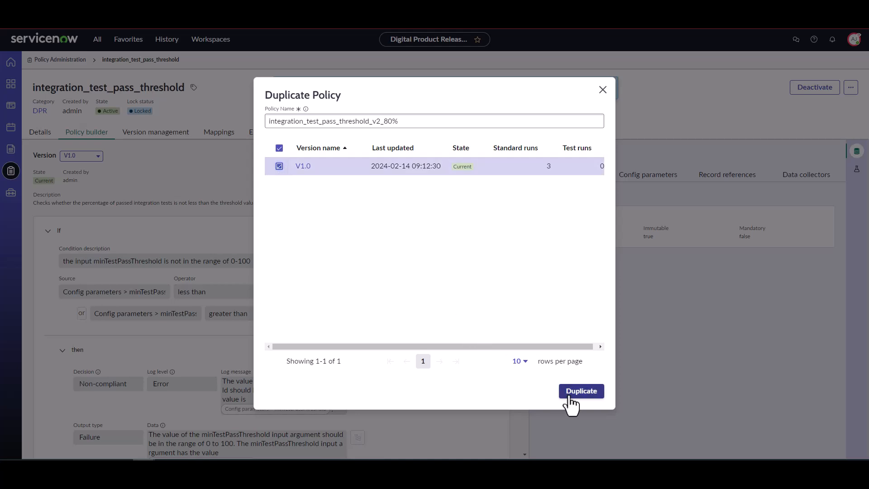
{"action": "left_click", "coordinate": [580, 390]}
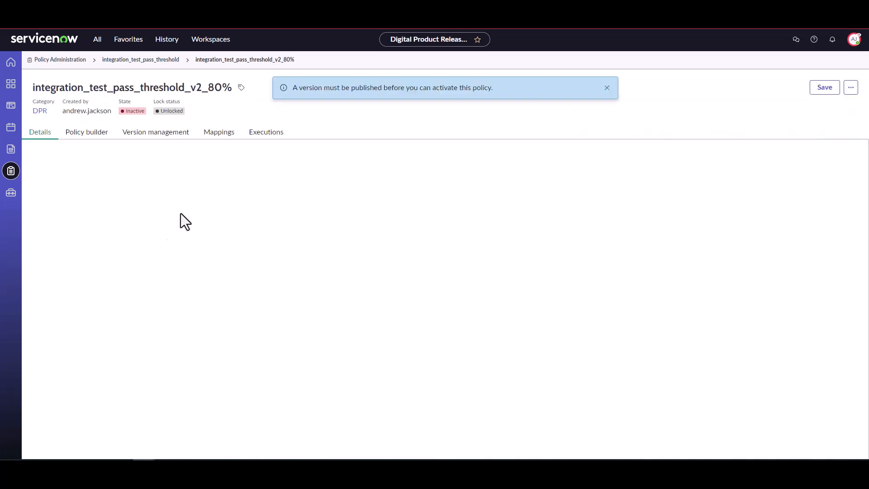
{"action": "left_click", "coordinate": [606, 88]}
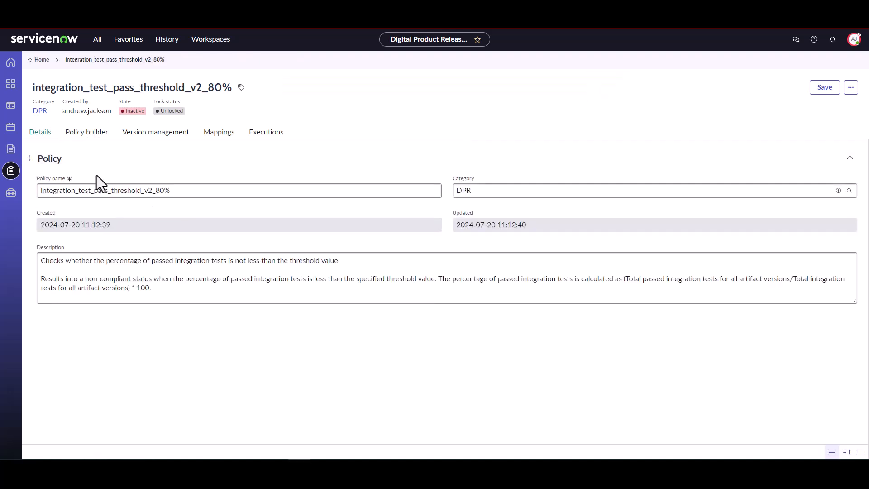
{"action": "mouse_move", "coordinate": [255, 392]}
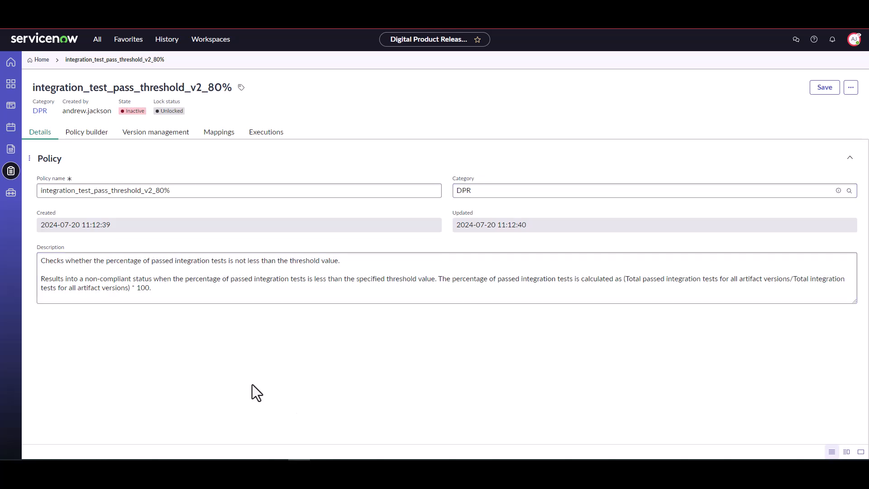
{"action": "mouse_move", "coordinate": [212, 332]}
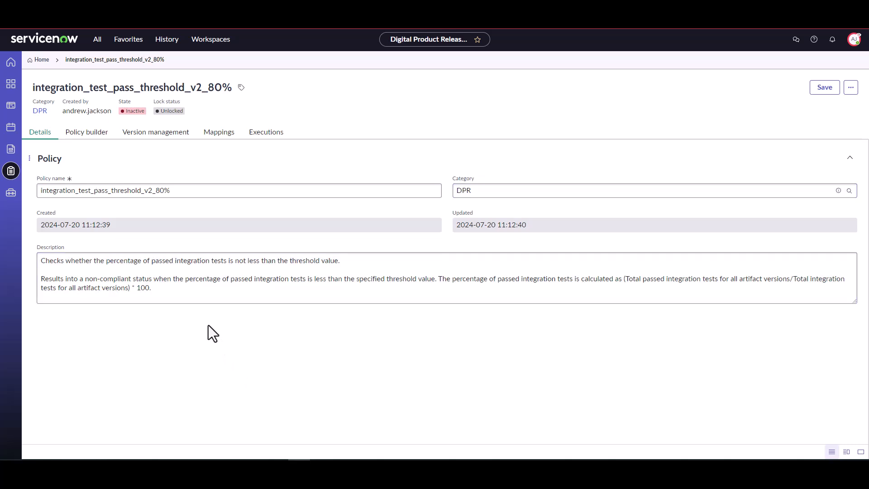
{"action": "mouse_move", "coordinate": [177, 339]}
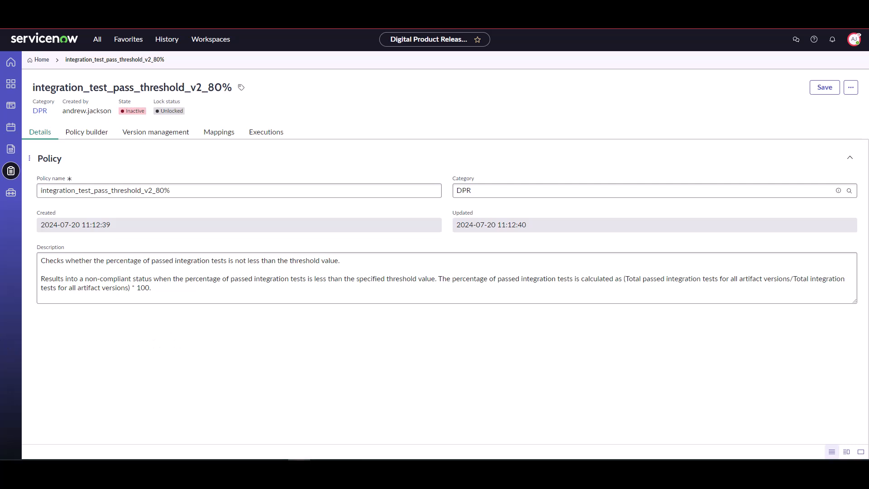
{"action": "mouse_move", "coordinate": [86, 132]}
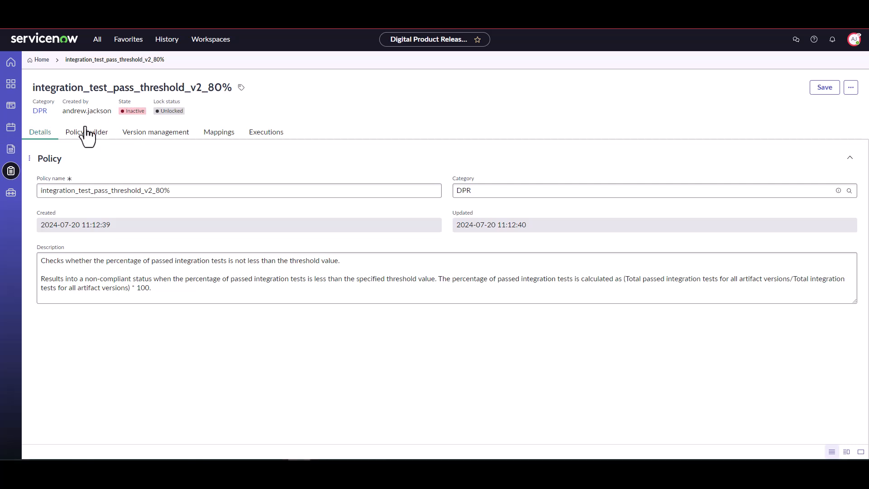
Step: Save minTestPassThreshold with default value 80 under Config parameters and dismiss the notification
{"action": "left_click", "coordinate": [87, 132]}
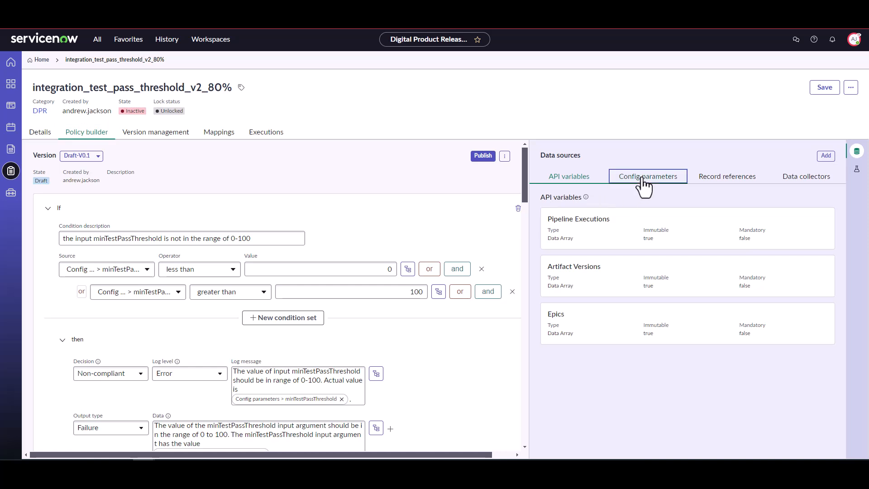
{"action": "left_click", "coordinate": [647, 176]}
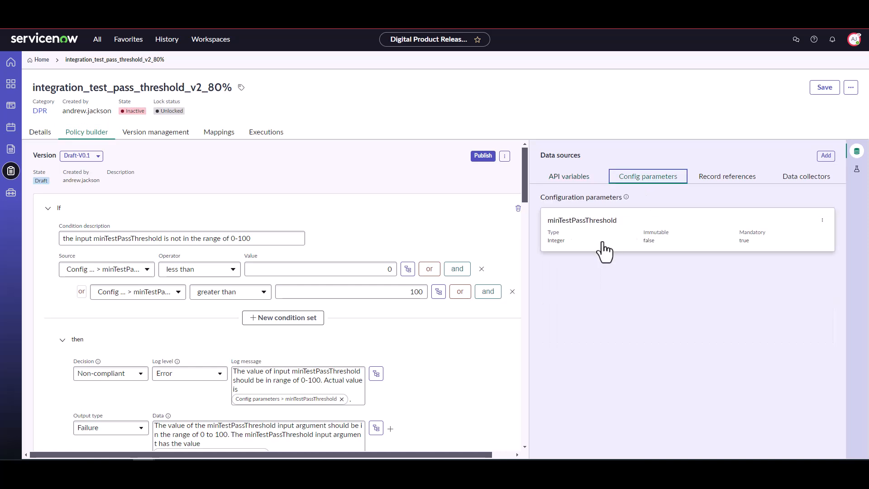
{"action": "left_click", "coordinate": [605, 249]}
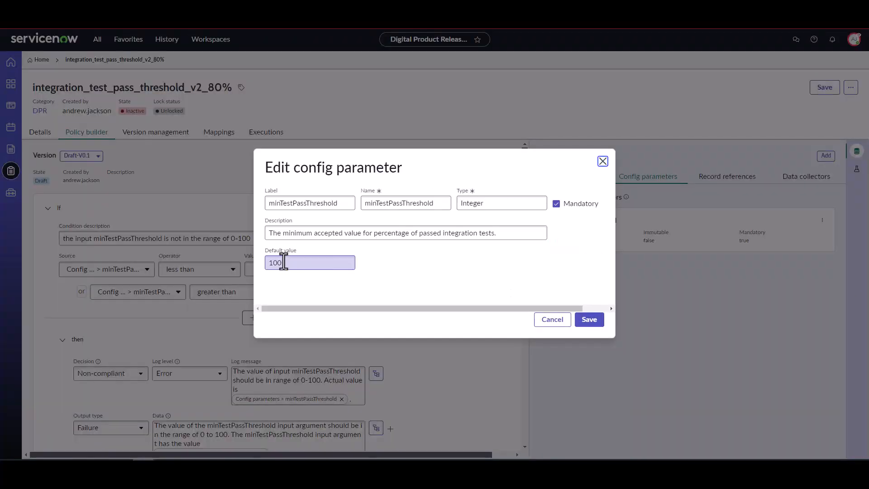
{"action": "type", "text": "80"}
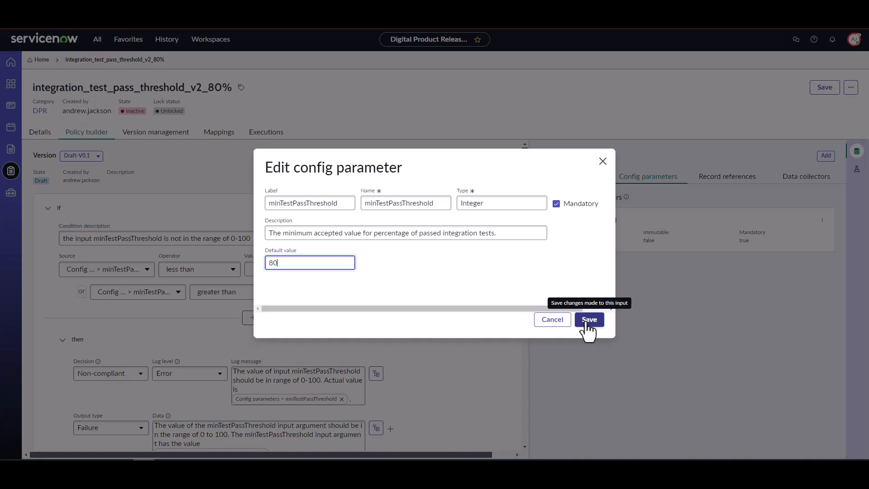
{"action": "left_click", "coordinate": [589, 319]}
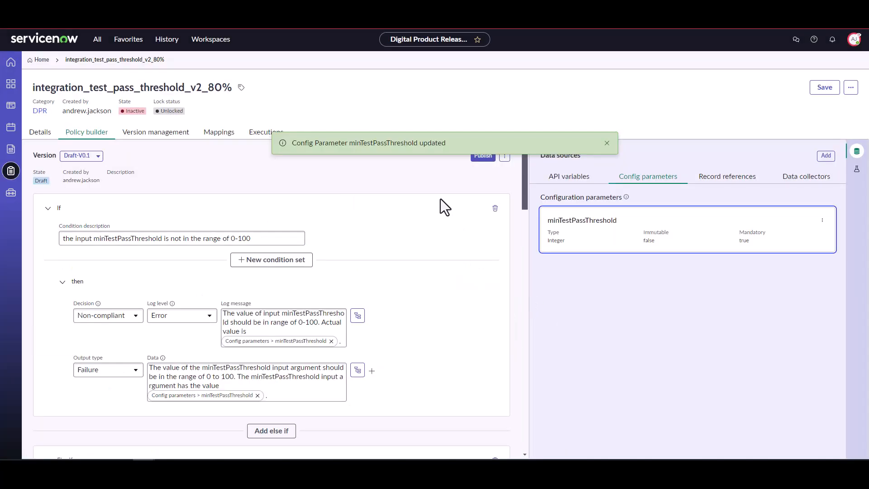
{"action": "scroll", "scroll_direction": "down", "scroll_amount": 3}
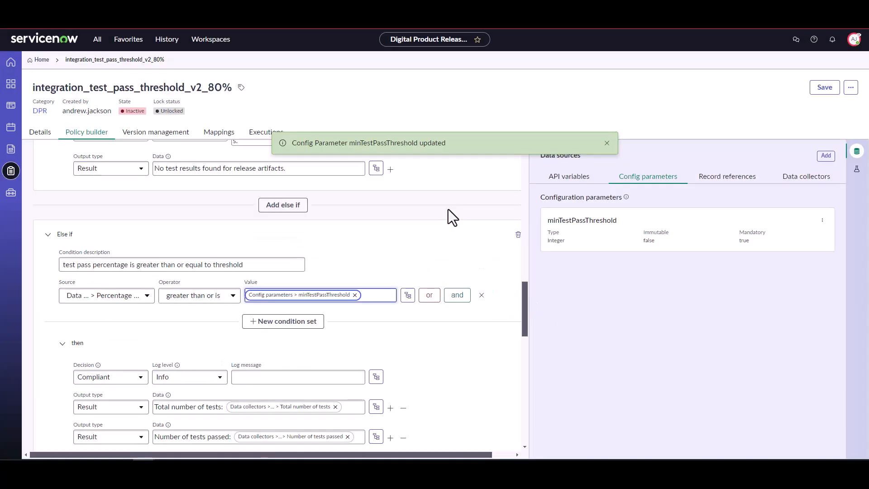
{"action": "scroll", "scroll_direction": "up", "scroll_amount": 3}
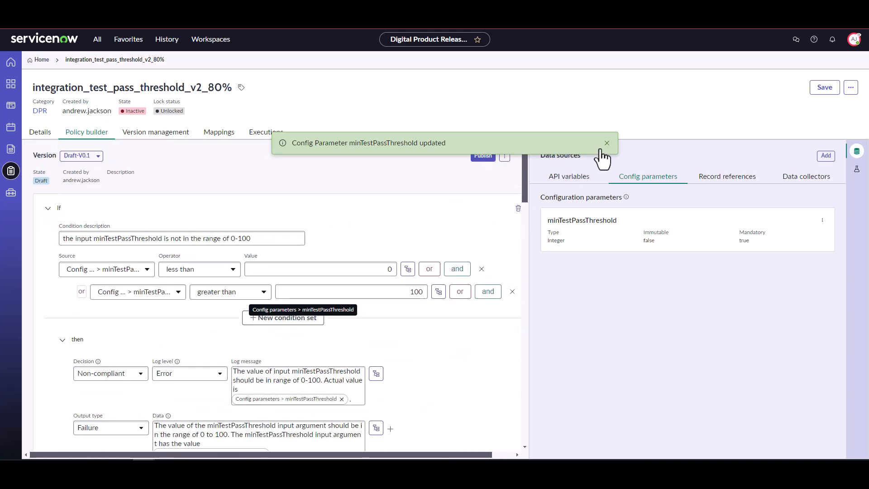
{"action": "left_click", "coordinate": [607, 143]}
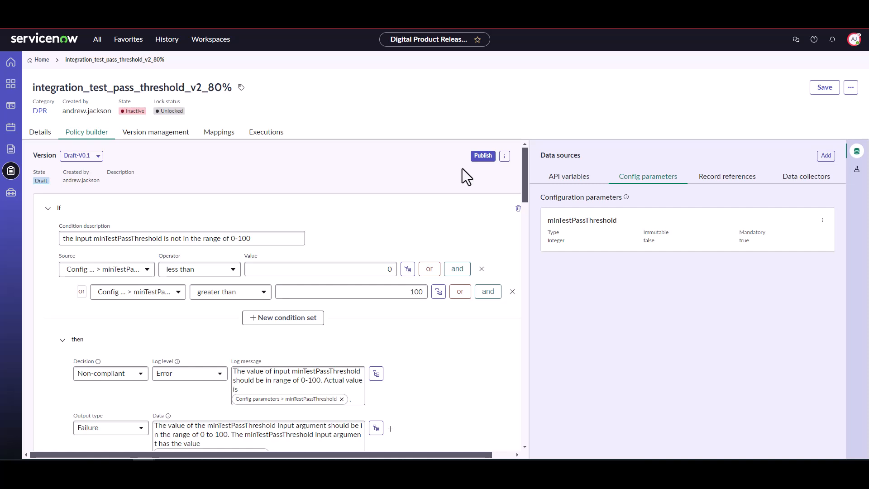
Step: Publish version V1.0 without testing, with 'Activate this policy' ticked
{"action": "left_click", "coordinate": [481, 155]}
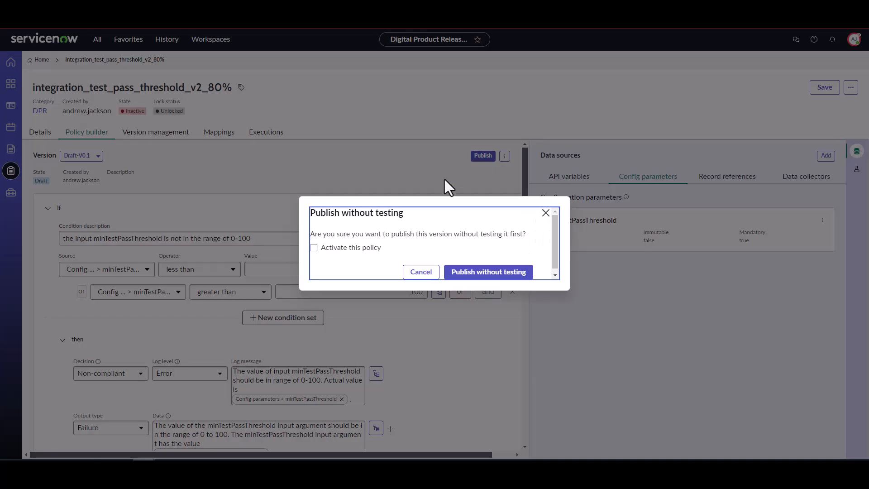
{"action": "mouse_move", "coordinate": [427, 224]}
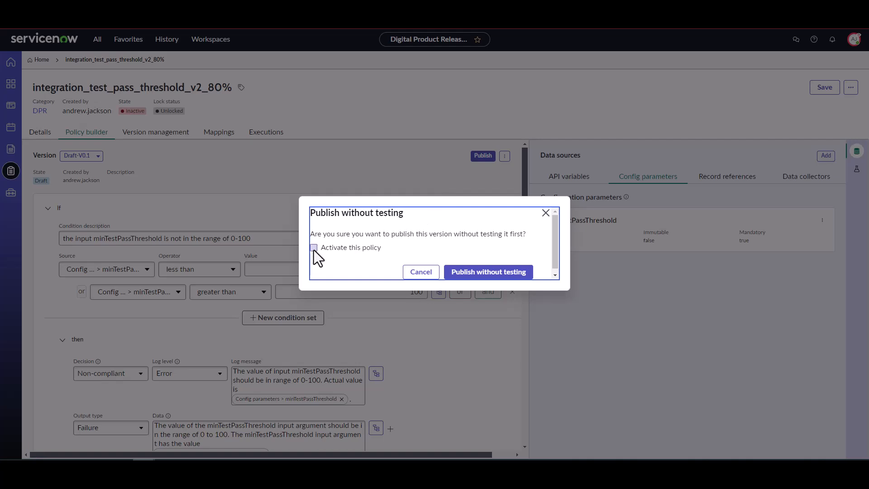
{"action": "left_click", "coordinate": [313, 247]}
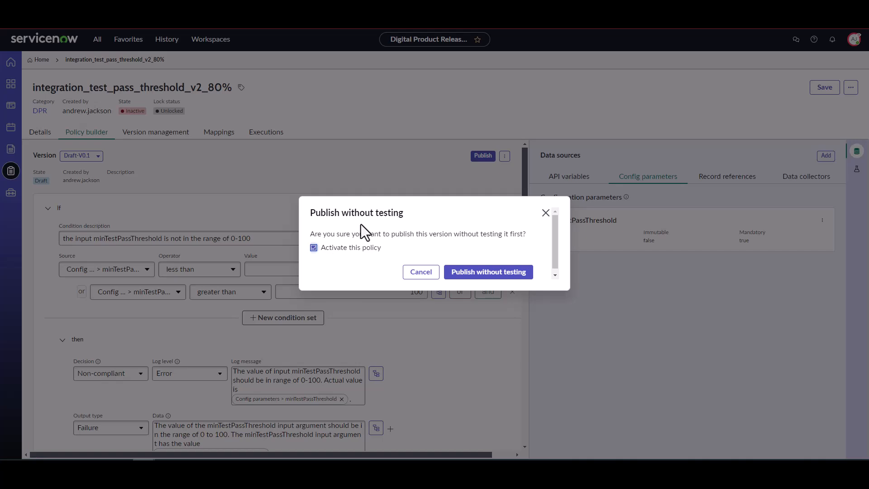
{"action": "mouse_move", "coordinate": [439, 237]}
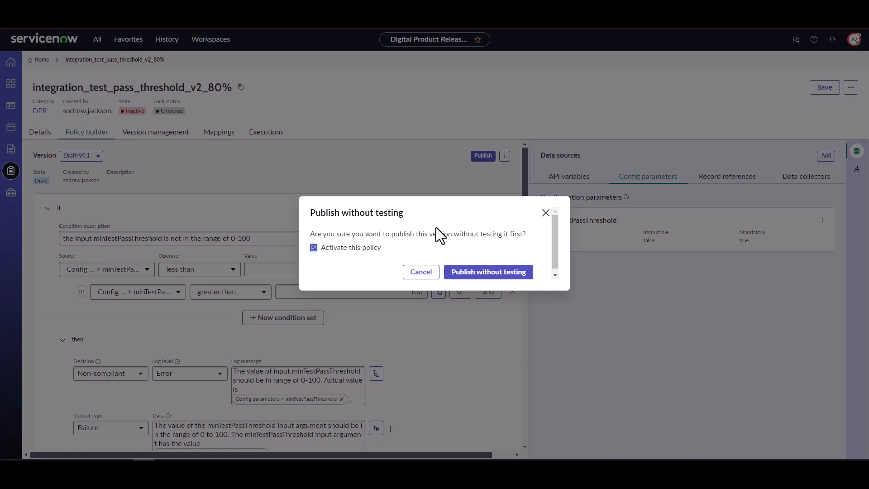
{"action": "left_click", "coordinate": [420, 271]}
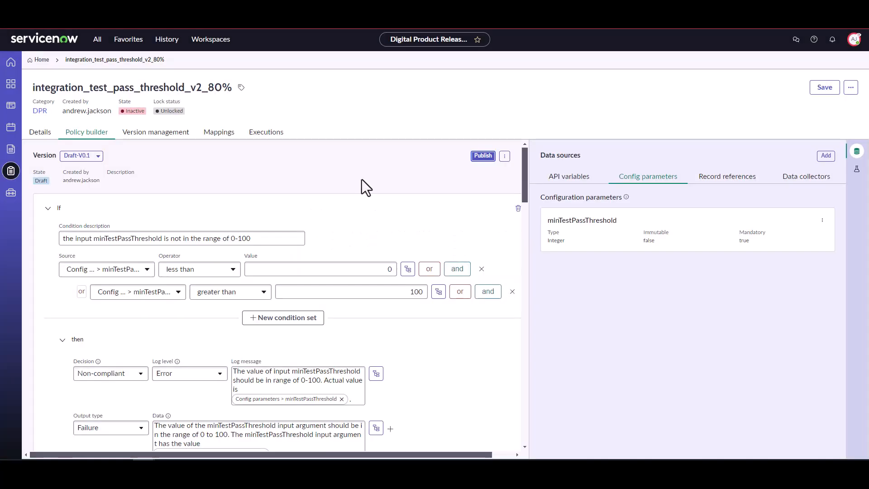
{"action": "left_click", "coordinate": [481, 156]}
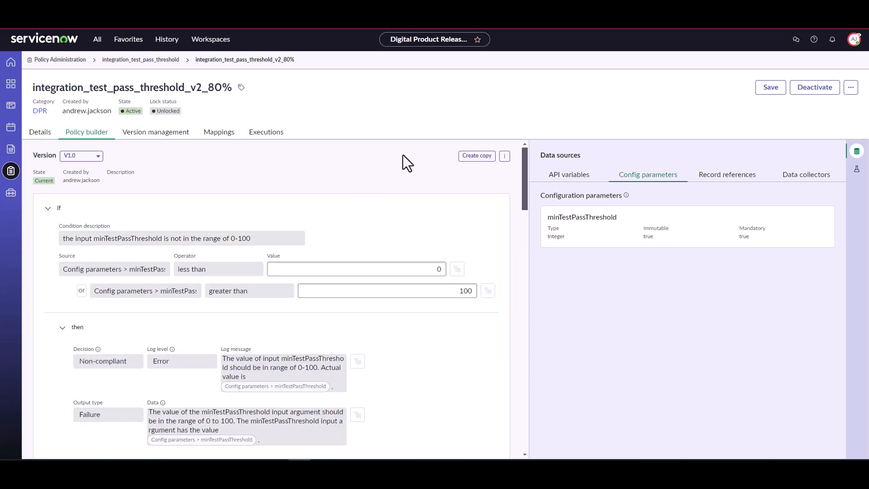
{"action": "mouse_move", "coordinate": [185, 143]}
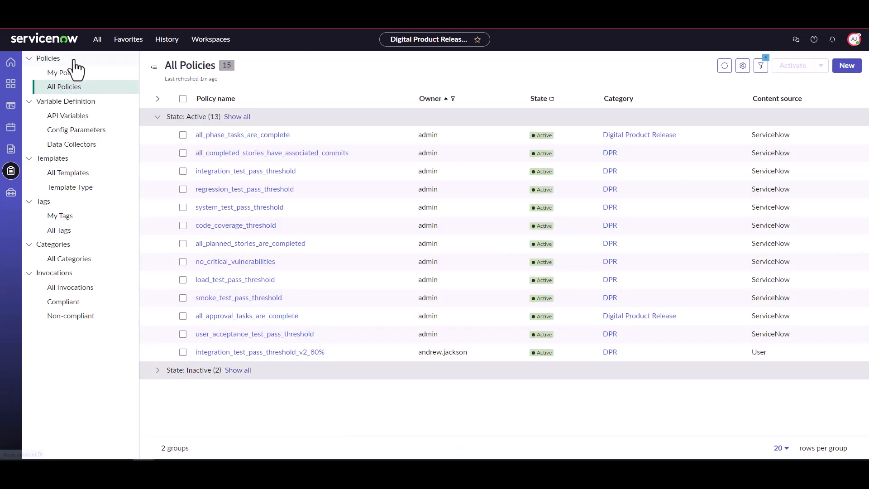
{"action": "mouse_move", "coordinate": [277, 333]}
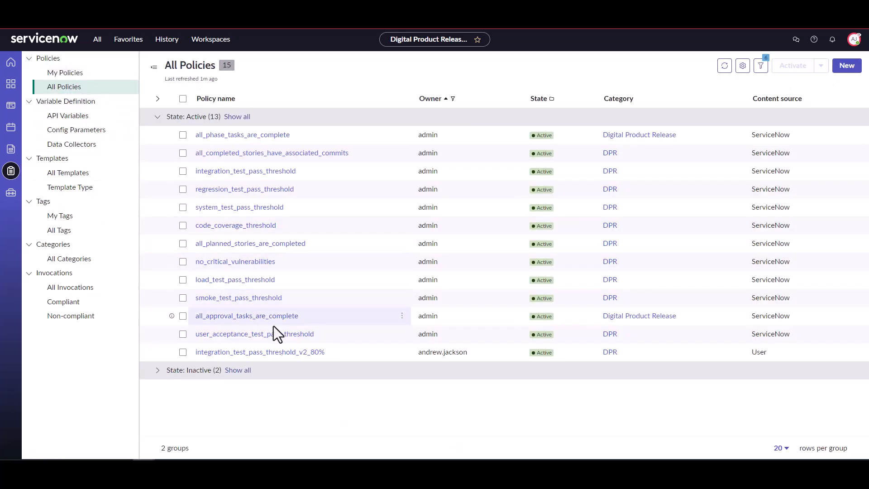
{"action": "mouse_move", "coordinate": [276, 333]}
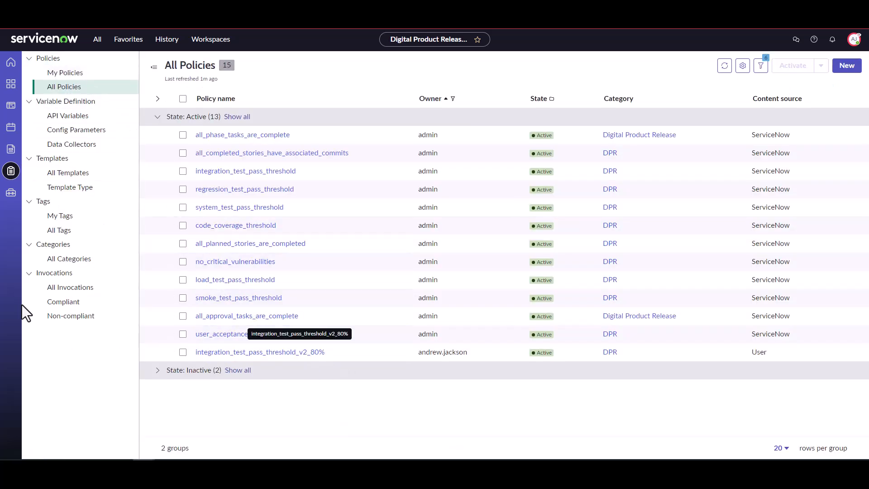
Step: Refresh All Policies so integration_test_pass_threshold_v2_80% shows among active policies
{"action": "left_click", "coordinate": [723, 65]}
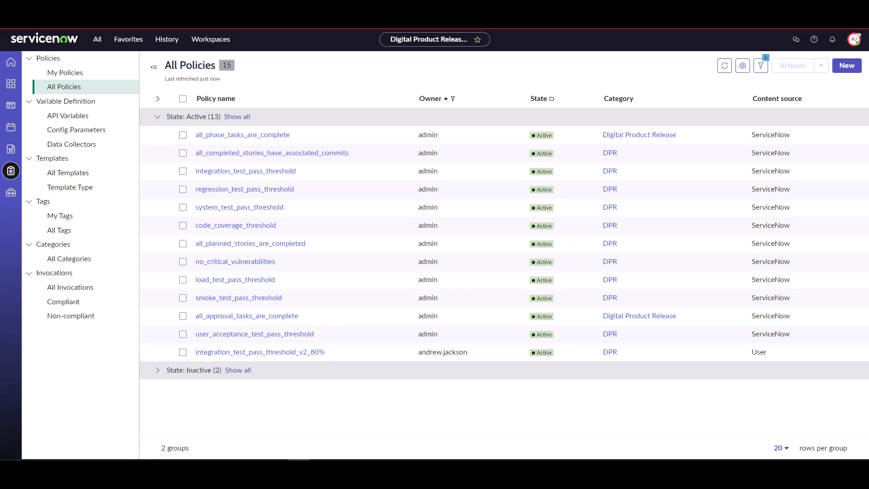